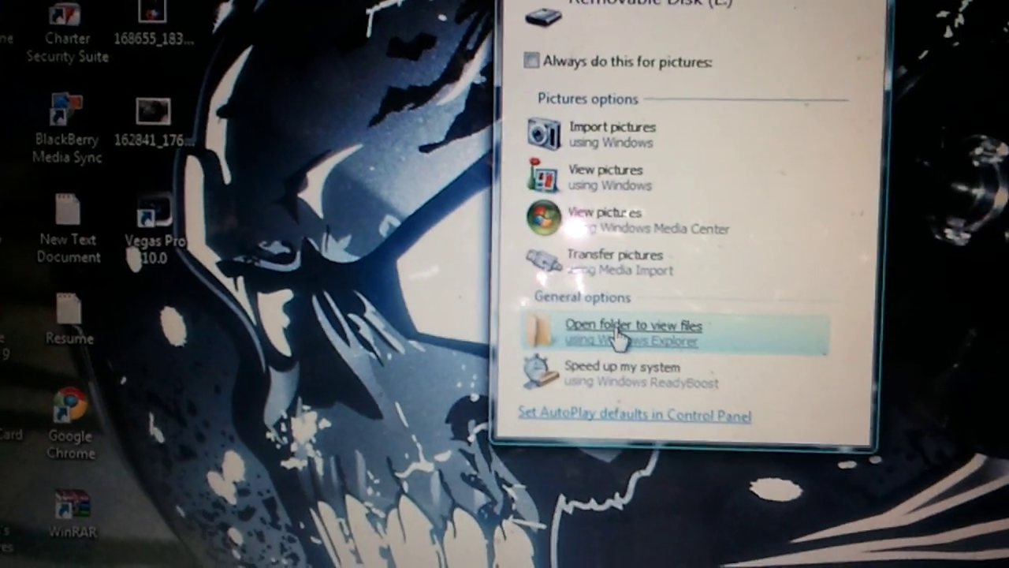
# Choose AutoPlay's 'Open folder to view files using Windows Explorer' to list the removable disk's folders
pyautogui.click(618, 332)
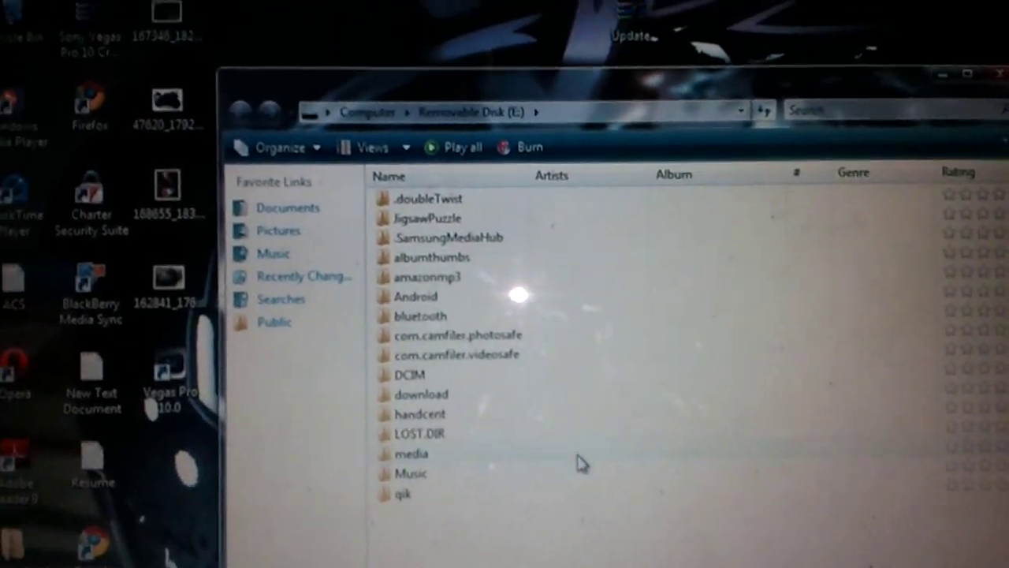